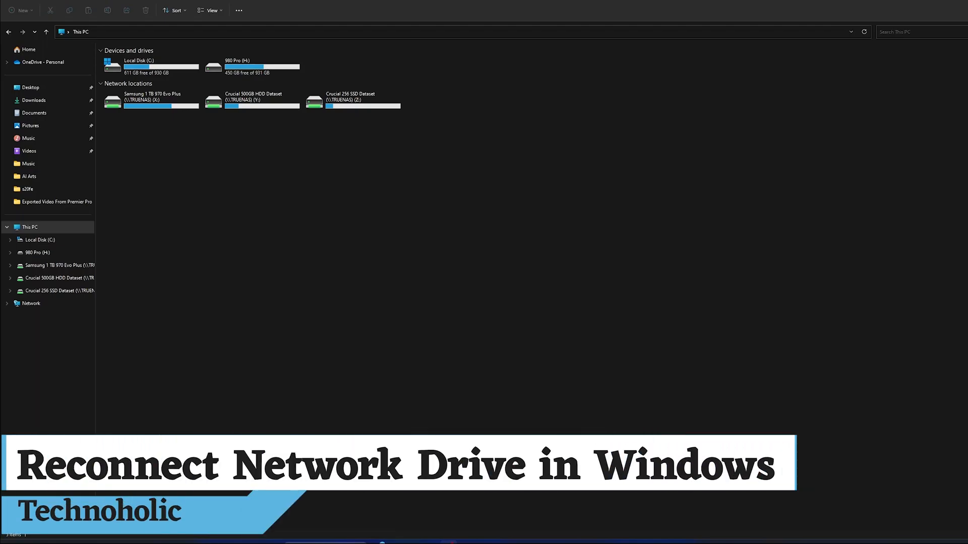
mouse_move(343, 170)
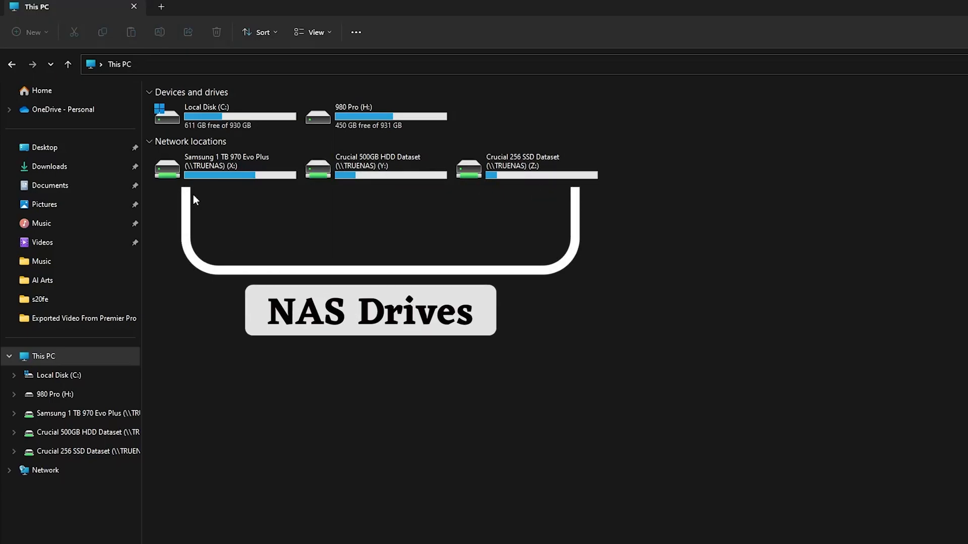
mouse_move(370, 336)
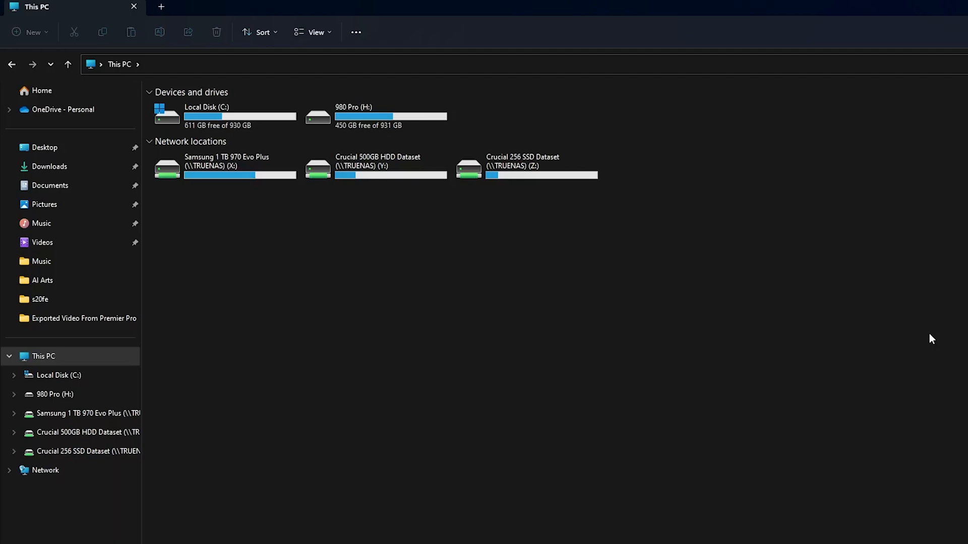
mouse_move(332, 422)
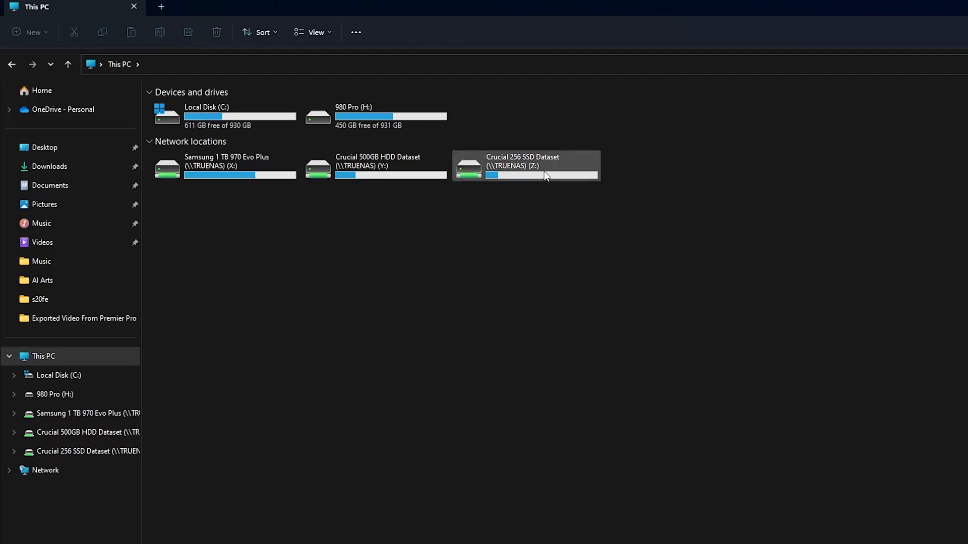
Step: Run rundll32.exe keymgr.dll, KRShowKeyMgr from the Run dialog to bring up Stored User Names and Passwords
right_click(525, 165)
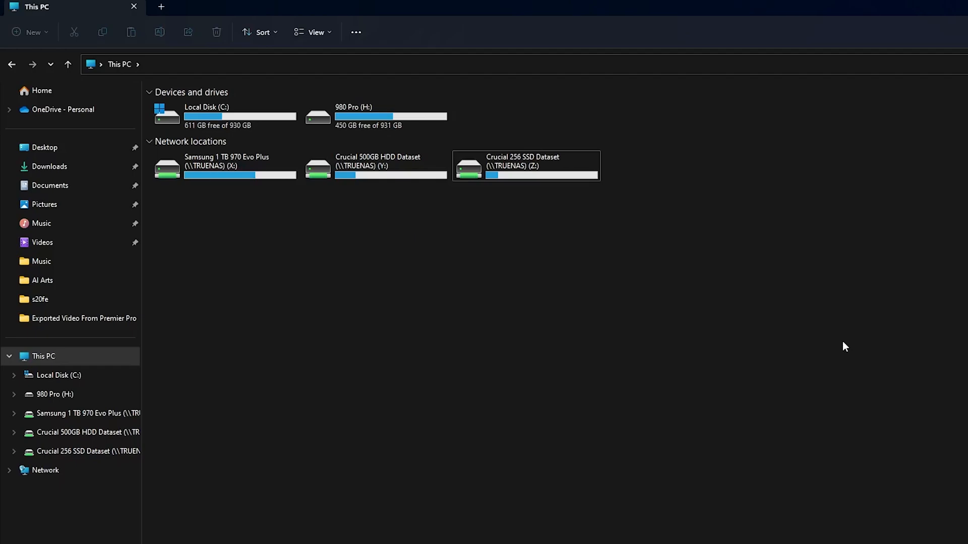
mouse_move(931, 487)
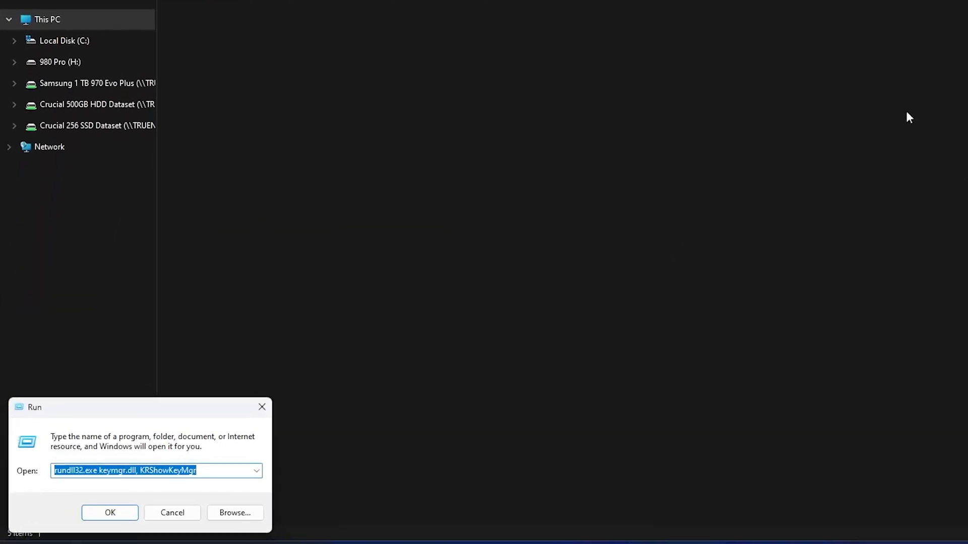
left_click(173, 470)
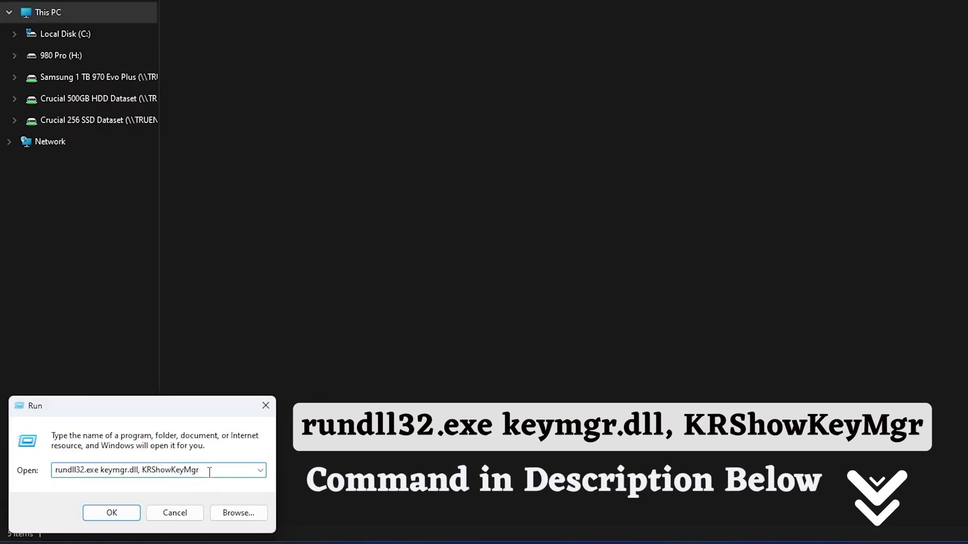
triple_click(126, 470)
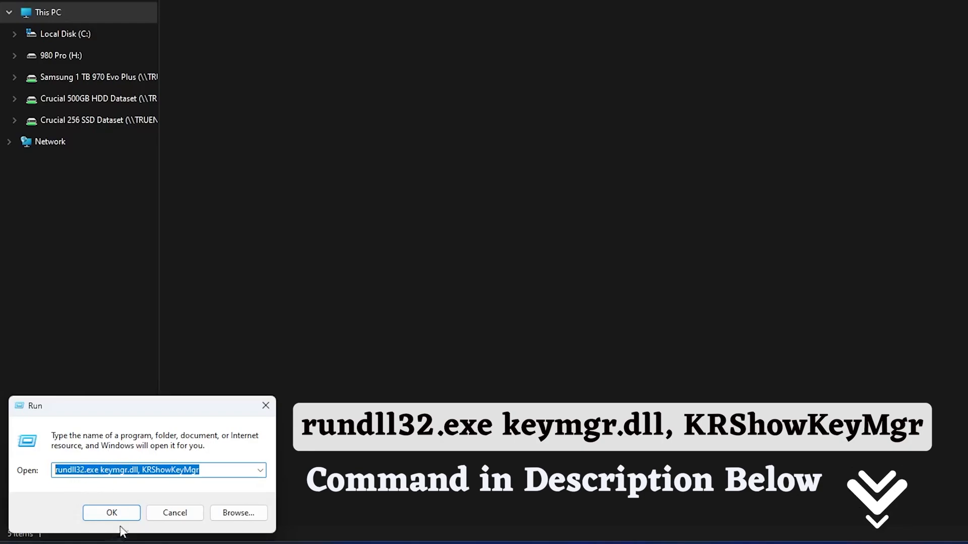
left_click(112, 513)
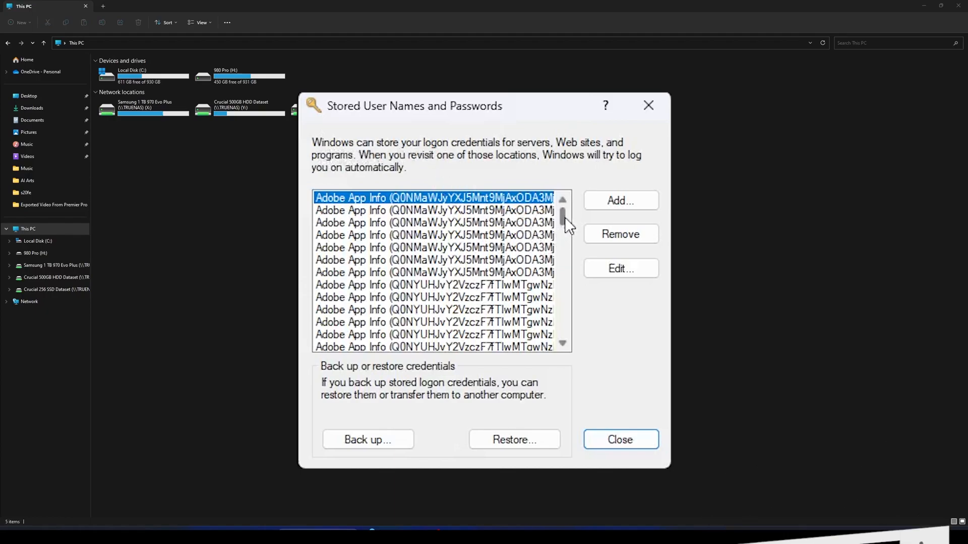
Step: Edit the TRUENAS credential with the new password, save it, and close the credentials manager
scroll("down", 3)
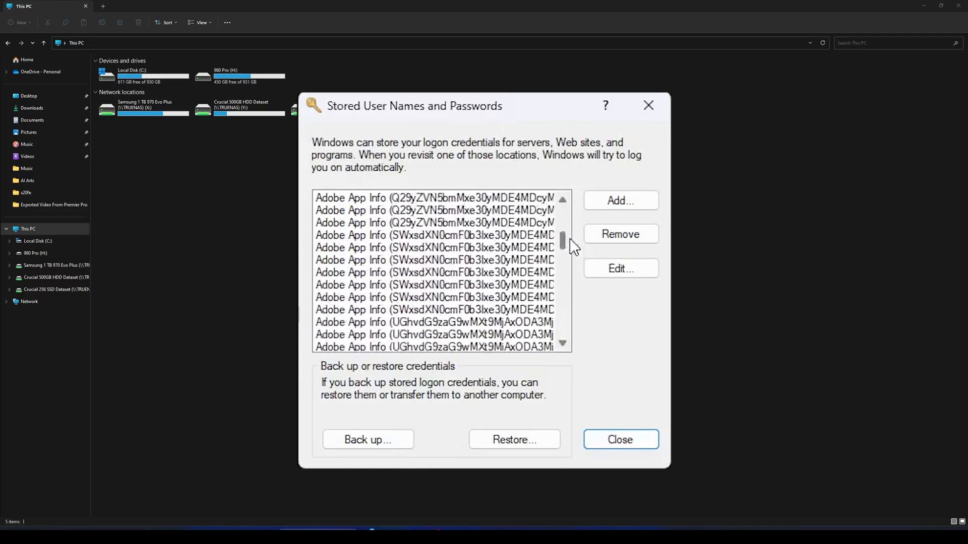
scroll("down", 3)
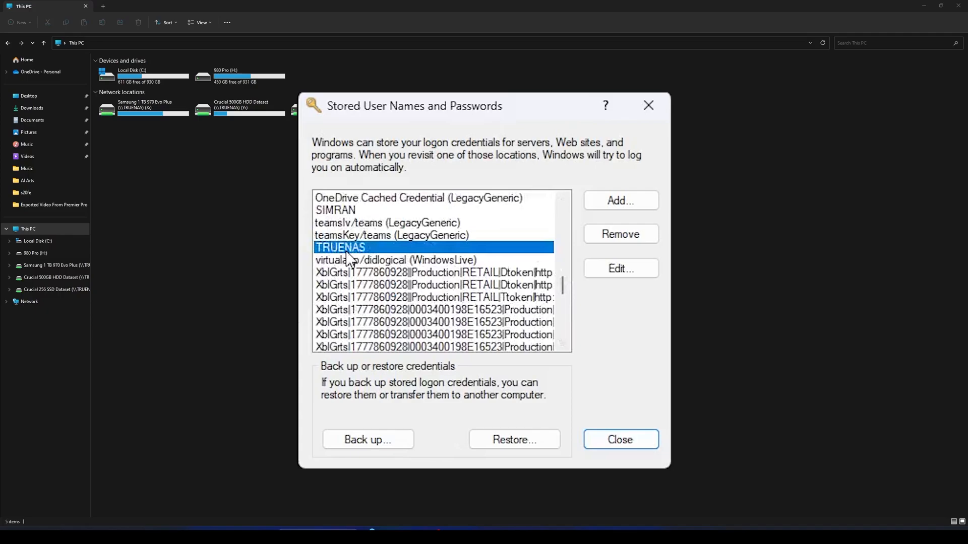
mouse_move(302, 266)
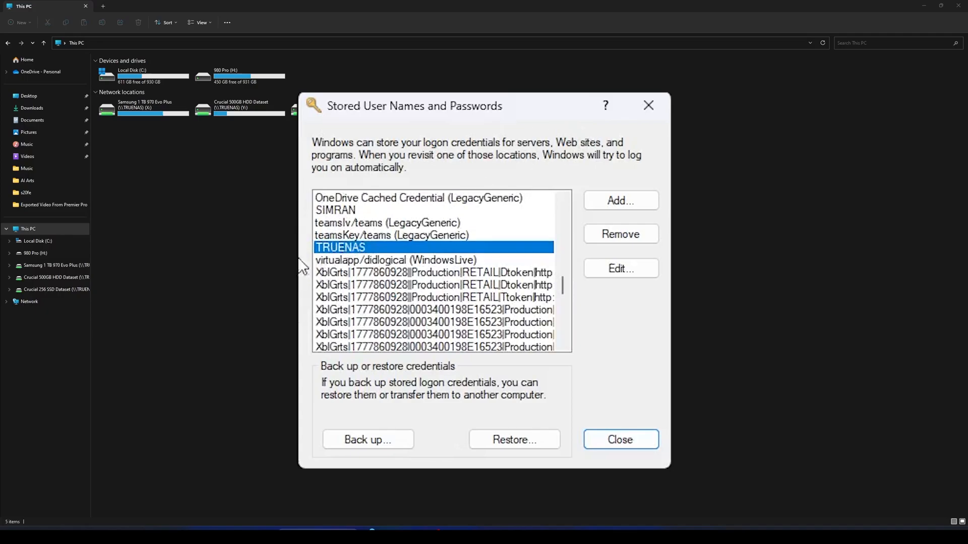
left_click(620, 268)
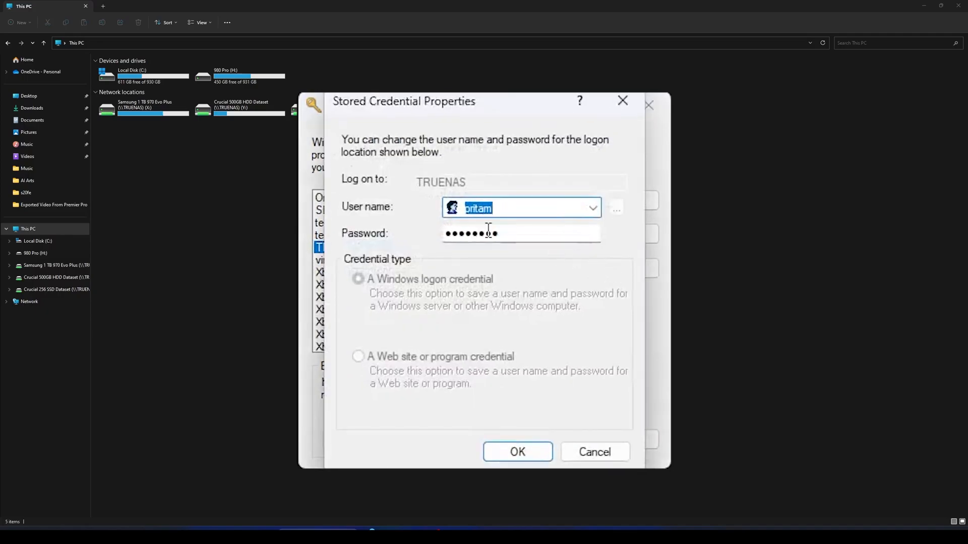
left_click(521, 234)
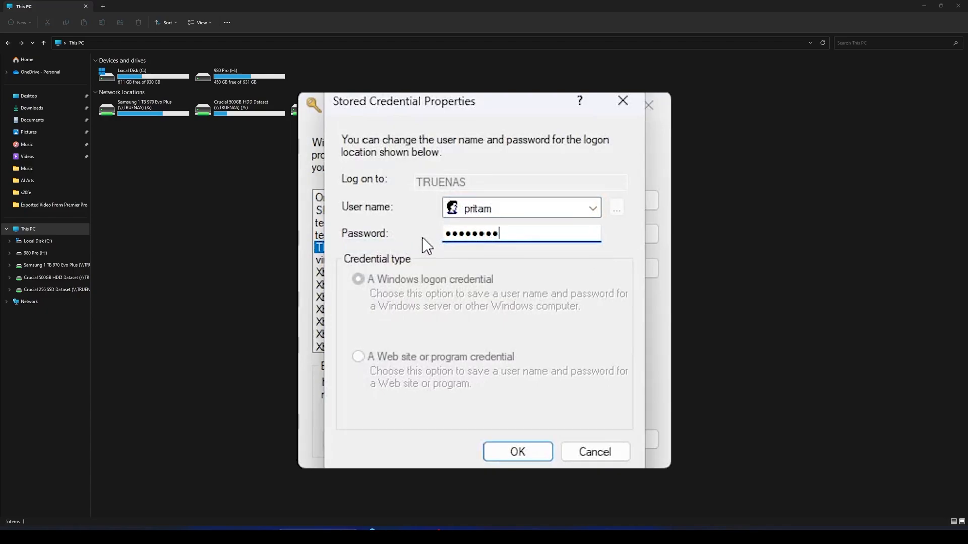
left_click(517, 452)
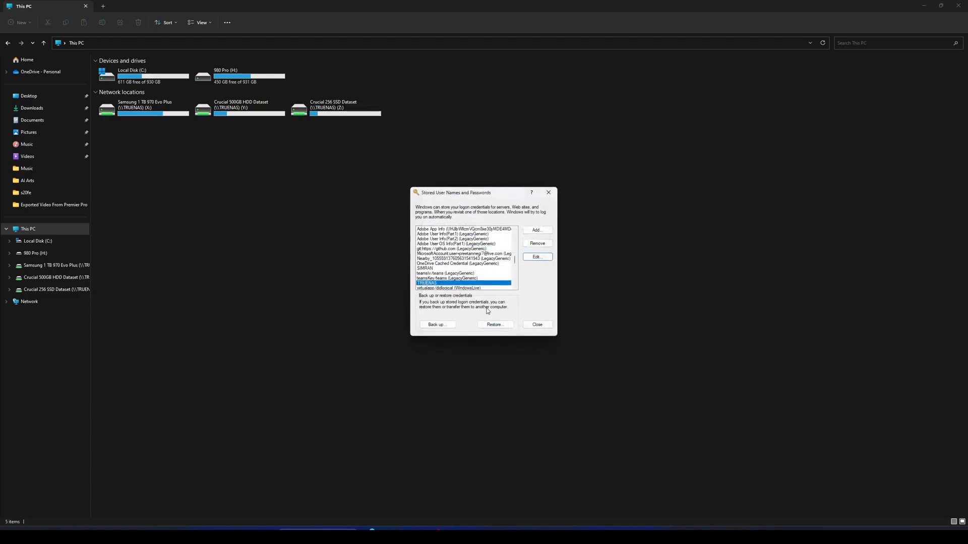
left_click(536, 324)
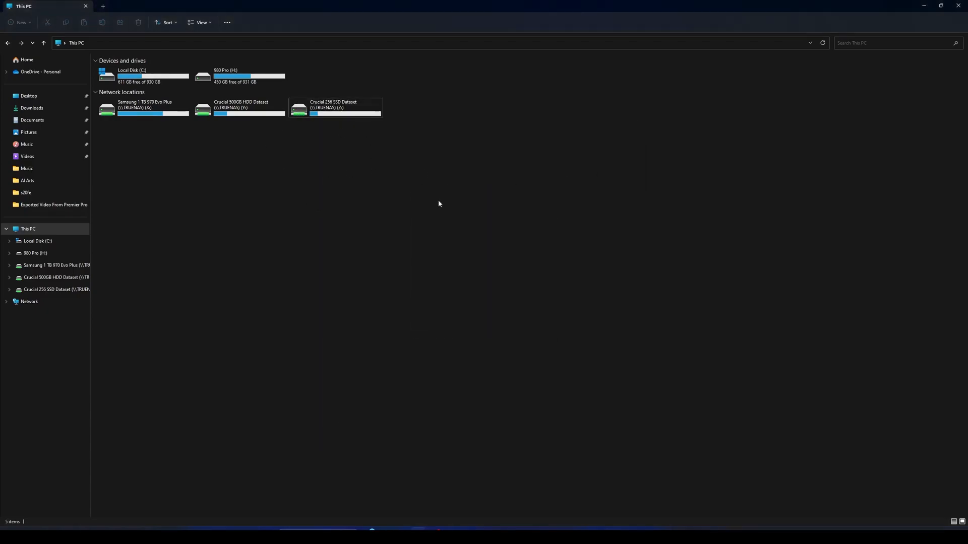
mouse_move(283, 407)
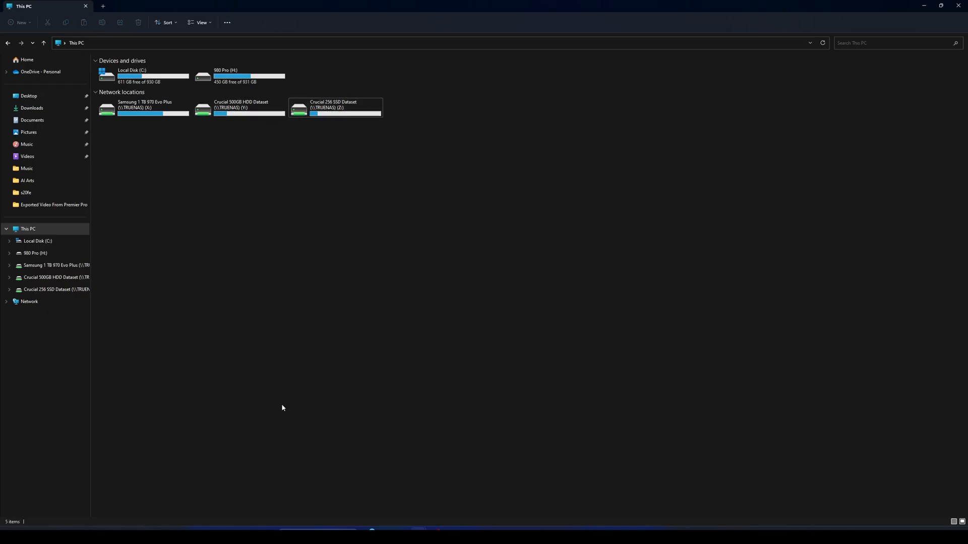
mouse_move(266, 468)
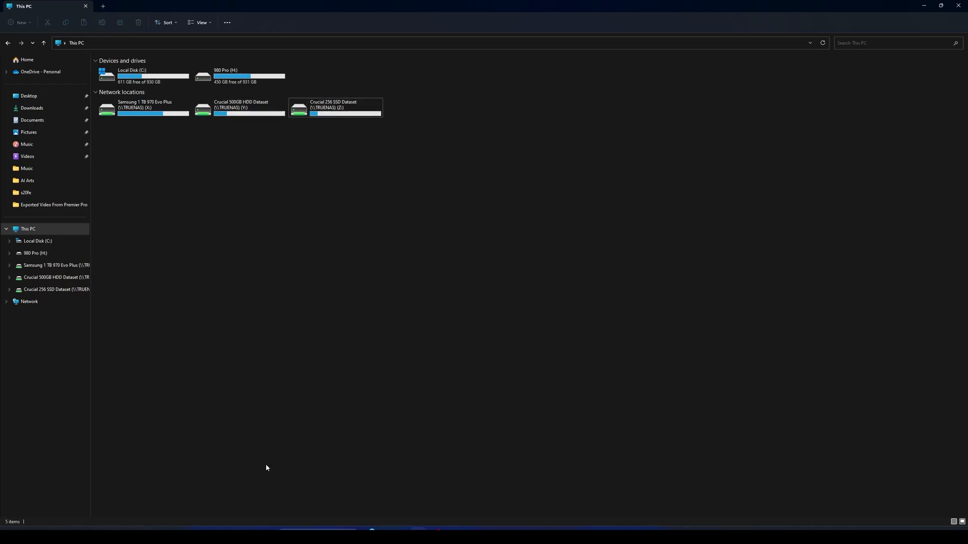